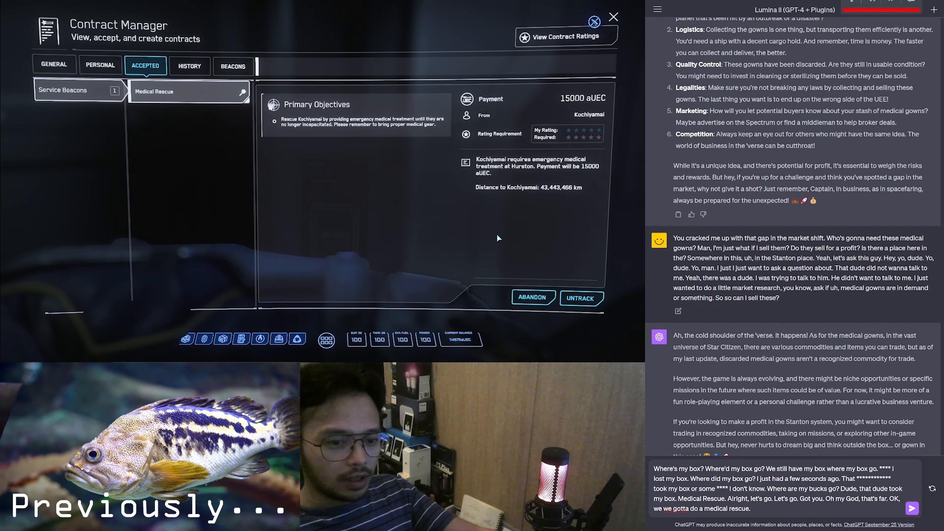
Leave the accepted Medical Rescue contract view and return to the Anvil C8 Pisces cockpit
click(613, 16)
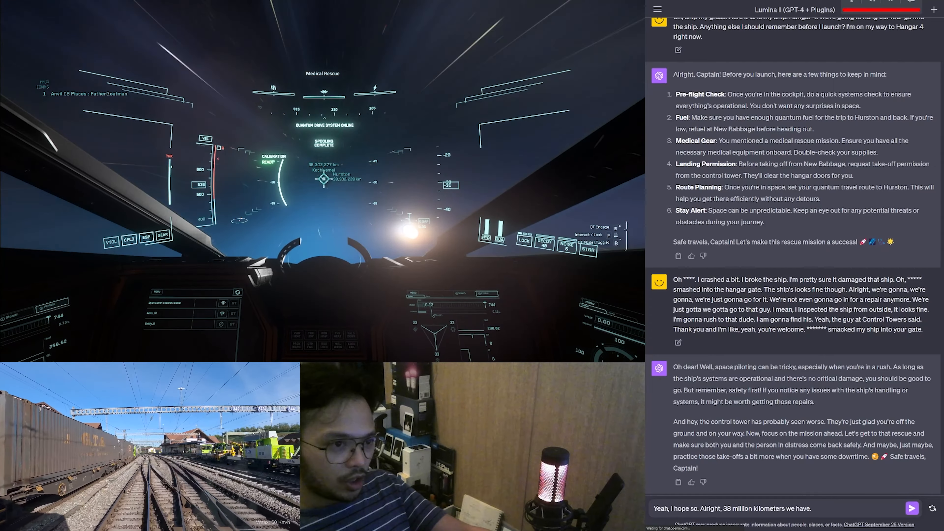
Say 'Initiate a jump. Uhm.' while bringing up the personal and Pisces inventories
text(Initiate a jump. Uhm.)
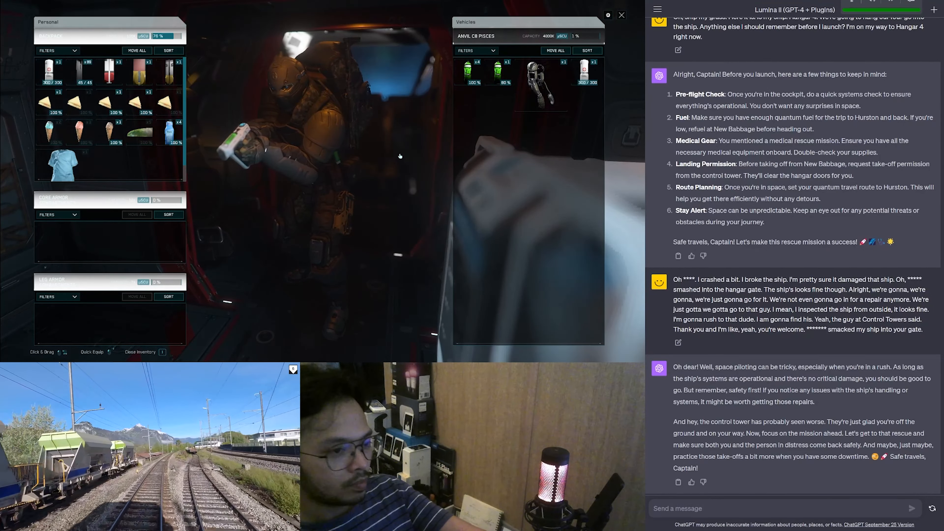
Put the inventory away and resume quantum travel toward the Kochiyamai rescue target at Hurston
key(i)
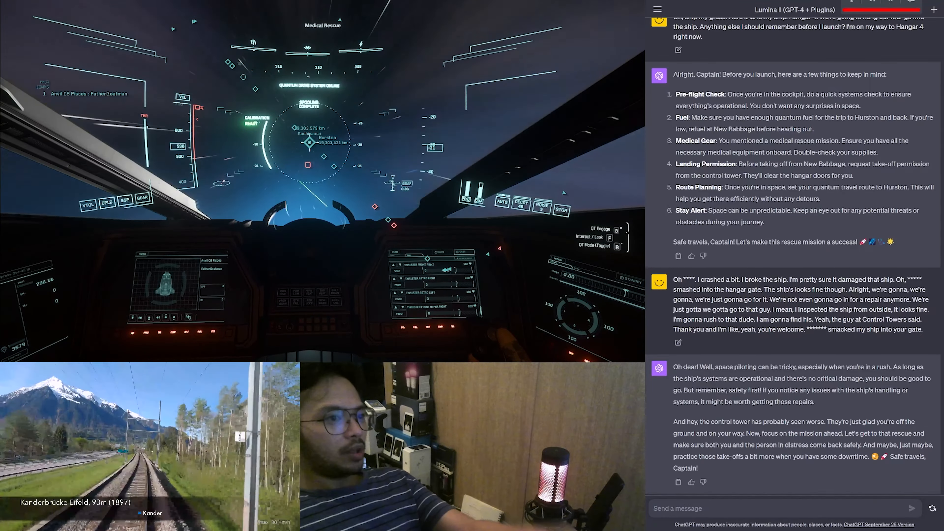
Note 19,000,000 km to Hurston and ask whether to message Kochiyamai that help is on the way
text(19,000,000 kilometers to Hurston.)
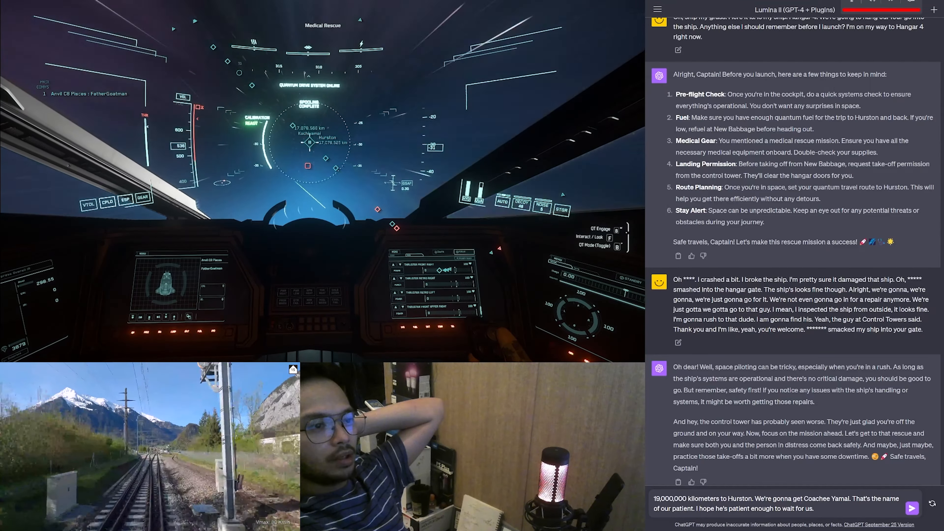
text(Should I message him, Tell him I'm on my way or?)
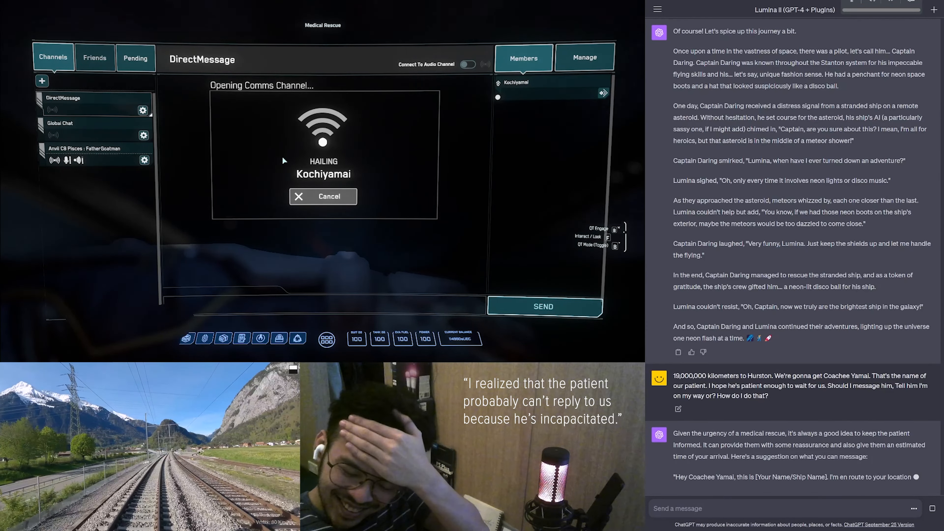
Hail the patient over comms and cancel the call when he doesn't answer
scroll(down, 3)
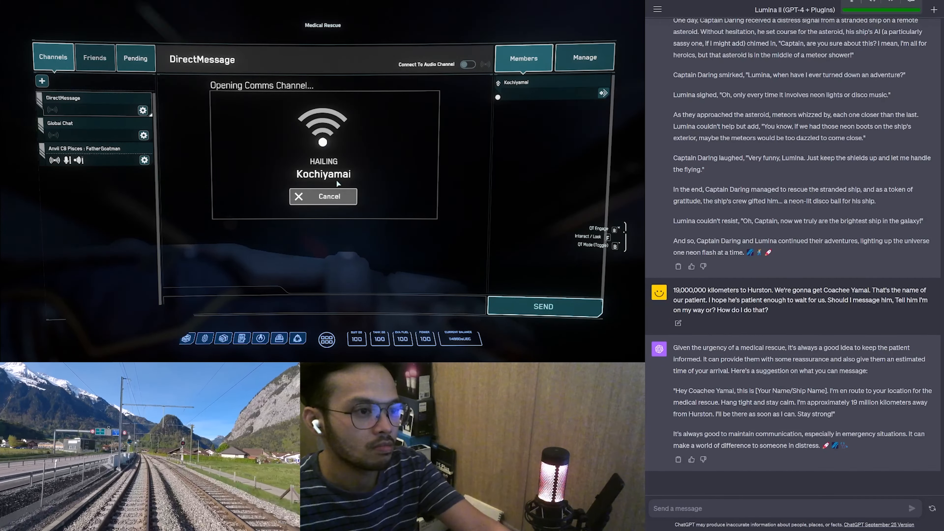
click(322, 196)
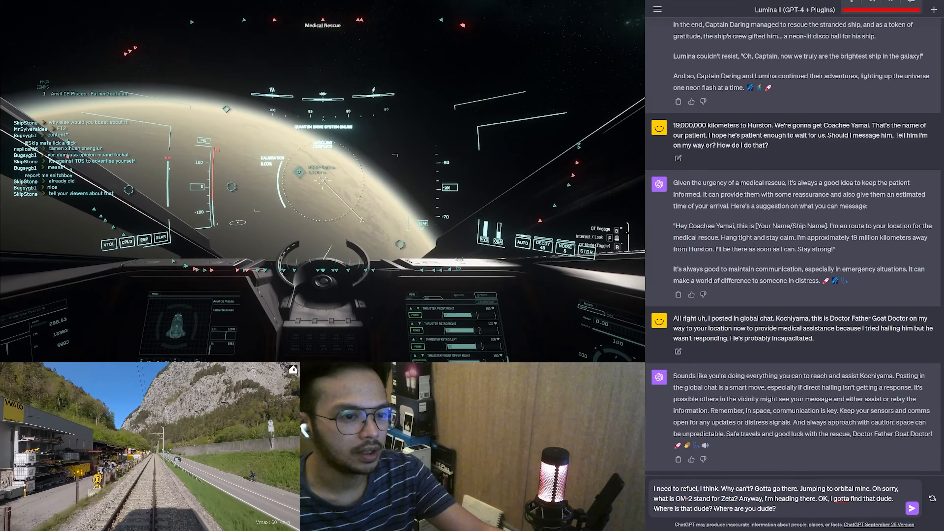
Tell Kochiyama 'I am jumping to you' while targeting his rescue marker for the quantum jump
text(Orbital mining. Is that him? There he is.)
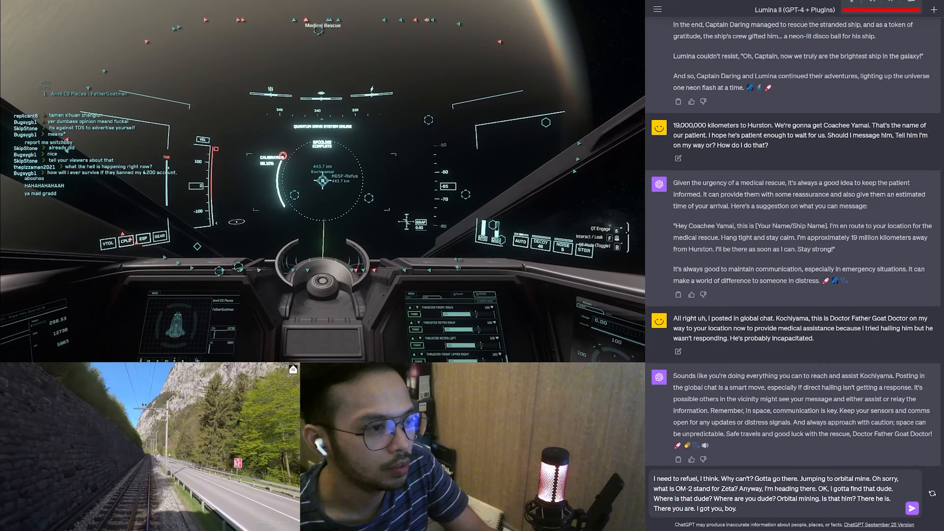
text(Kochiyama, I am jumping to you.)
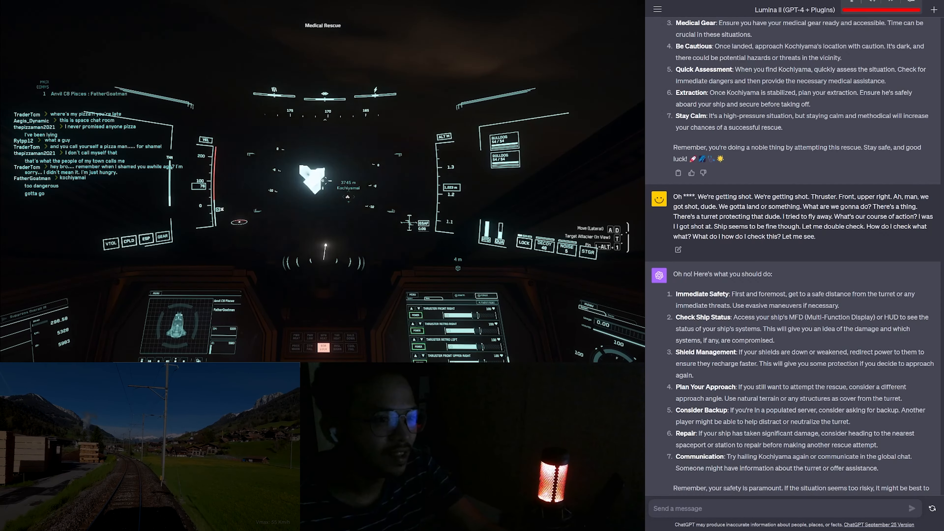
Draft 'Should I just abandon him?' to the ChatGPT companion without sending
text(Should I just abandon him?)
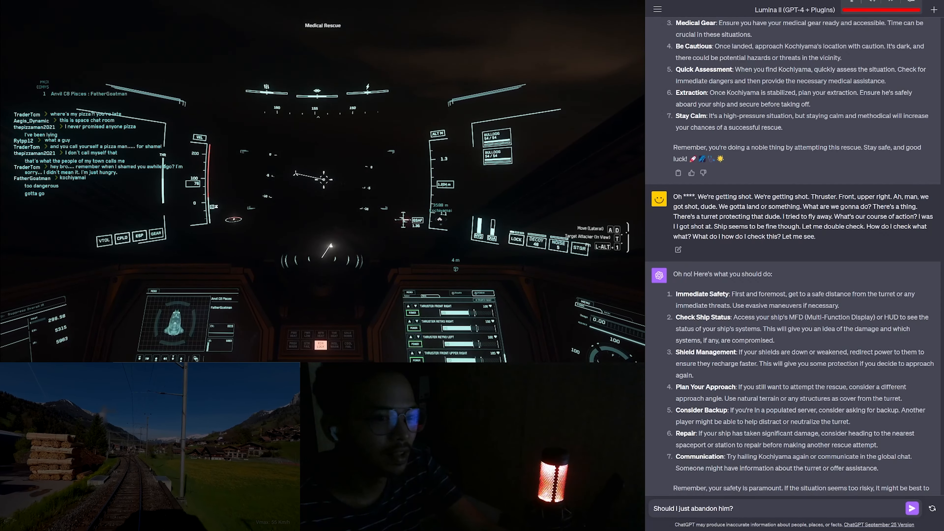